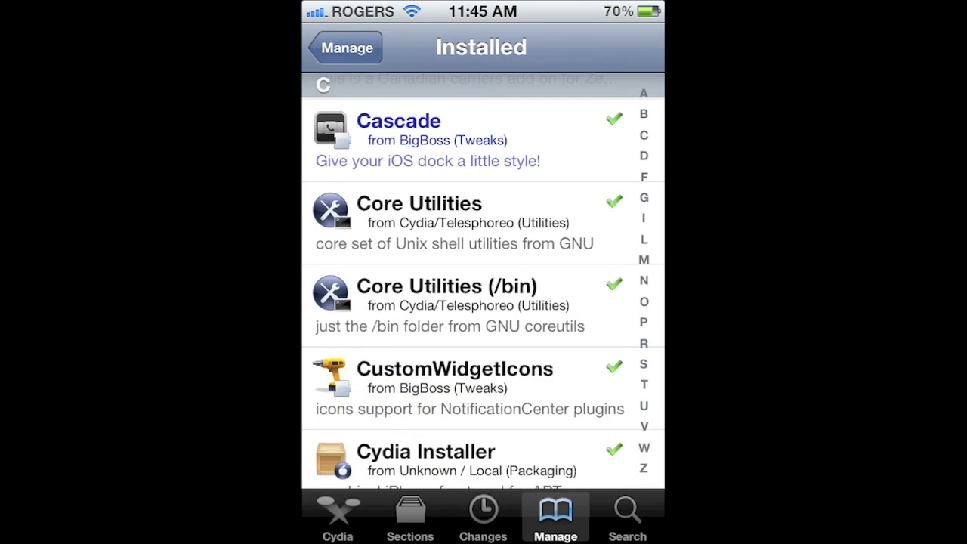
Step: Review the framerate lock toggle, switching it off and back on
scroll(down, 3)
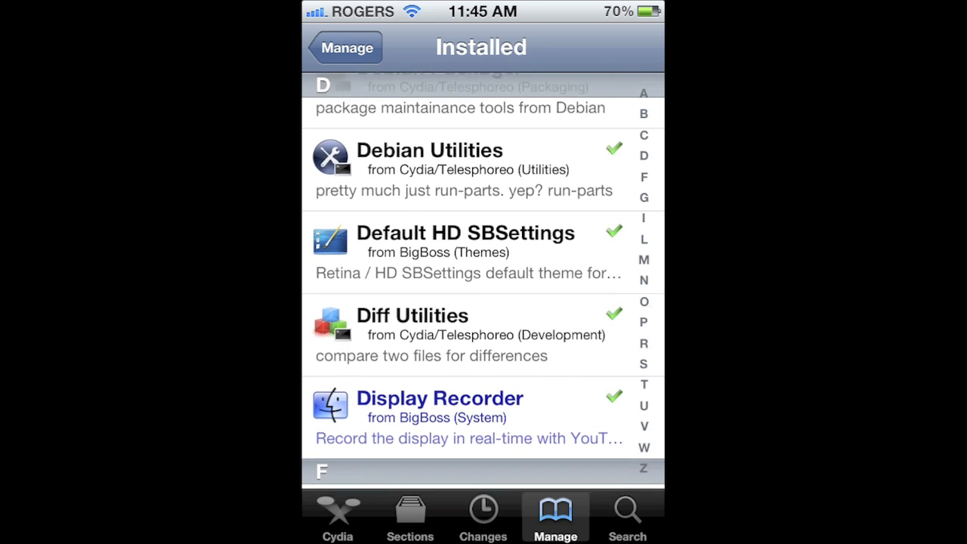
click(439, 399)
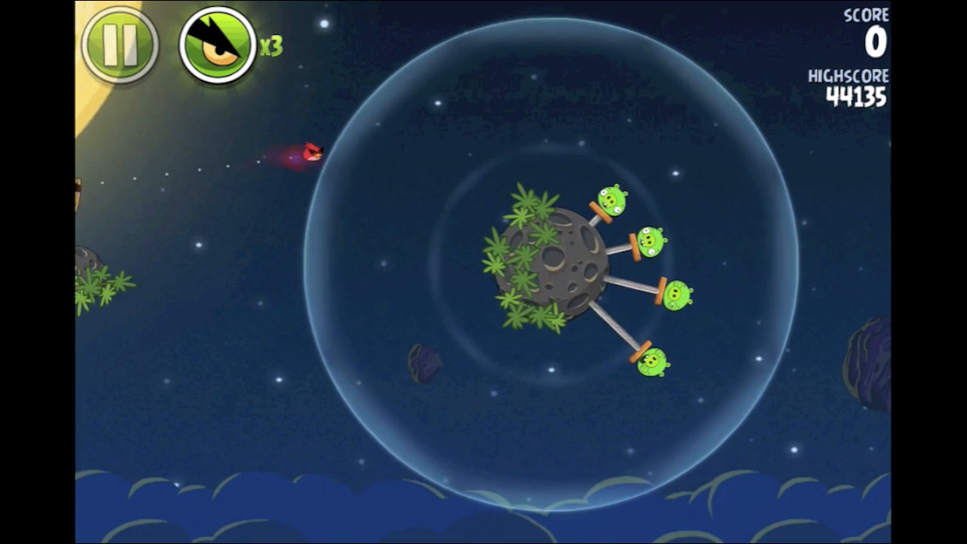
click(302, 154)
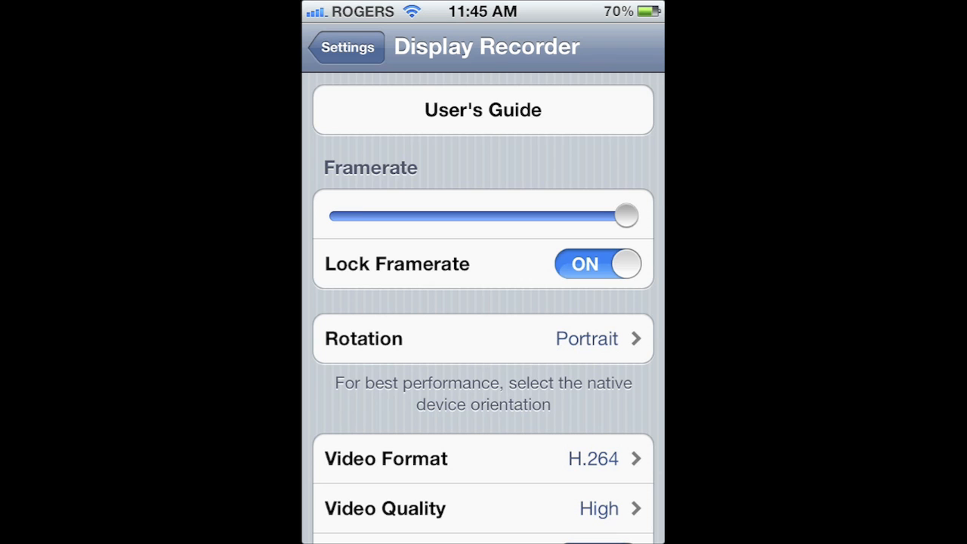
drag(625, 215, 395, 215)
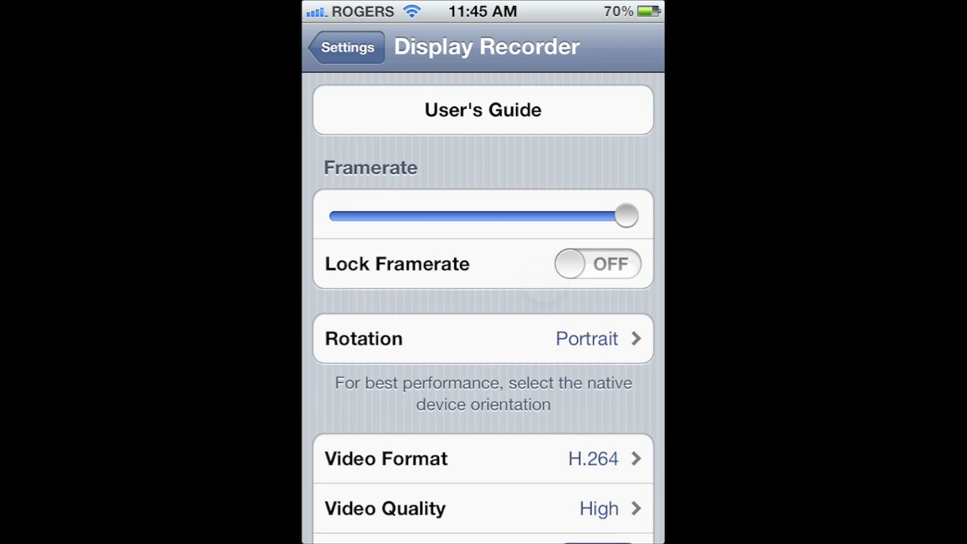
click(596, 263)
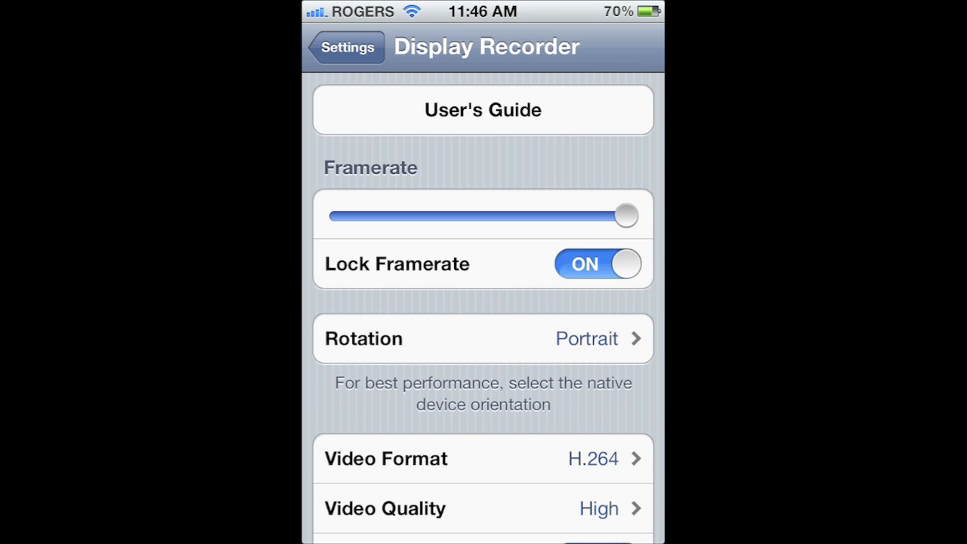
drag(627, 214, 632, 215)
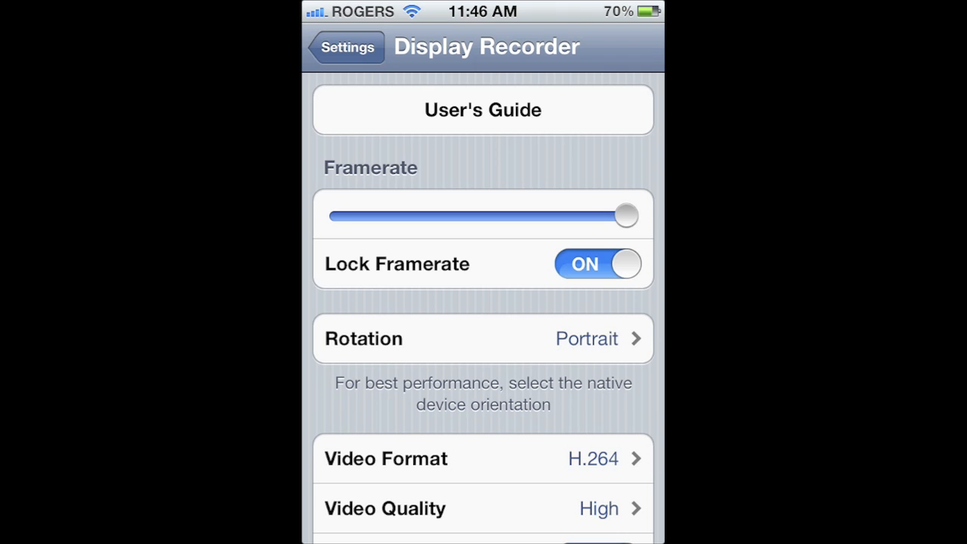
Step: Keep Portrait as the recording orientation and review the video quality choices
click(484, 338)
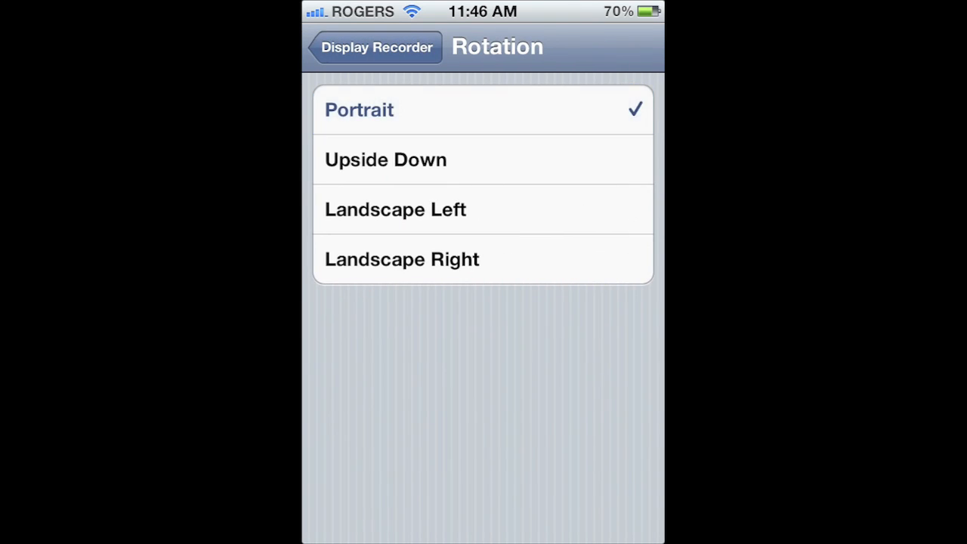
click(396, 209)
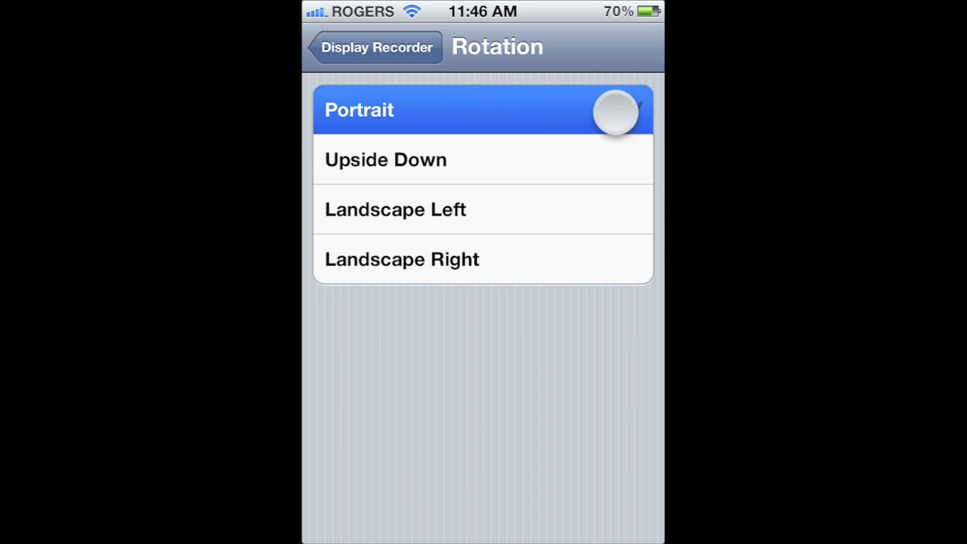
click(375, 47)
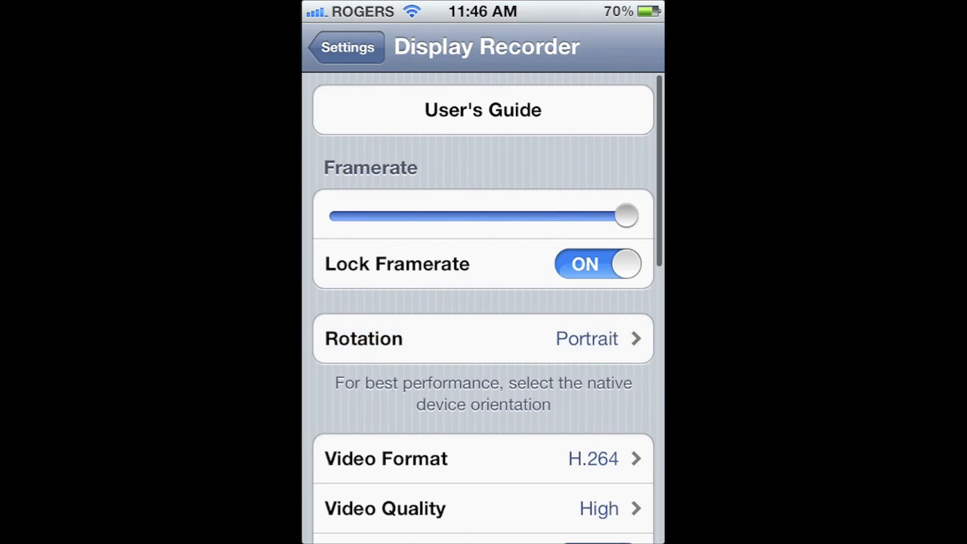
scroll(down, 3)
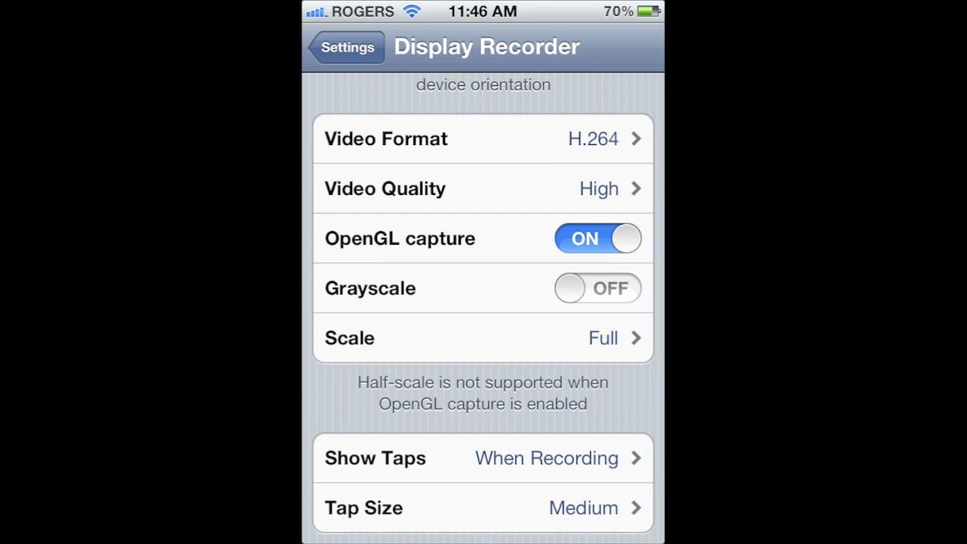
click(483, 139)
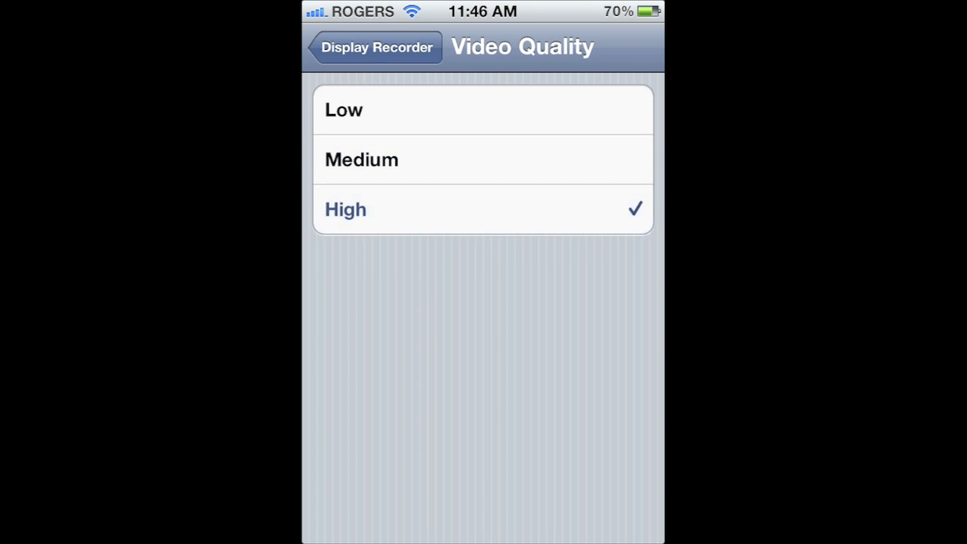
click(375, 47)
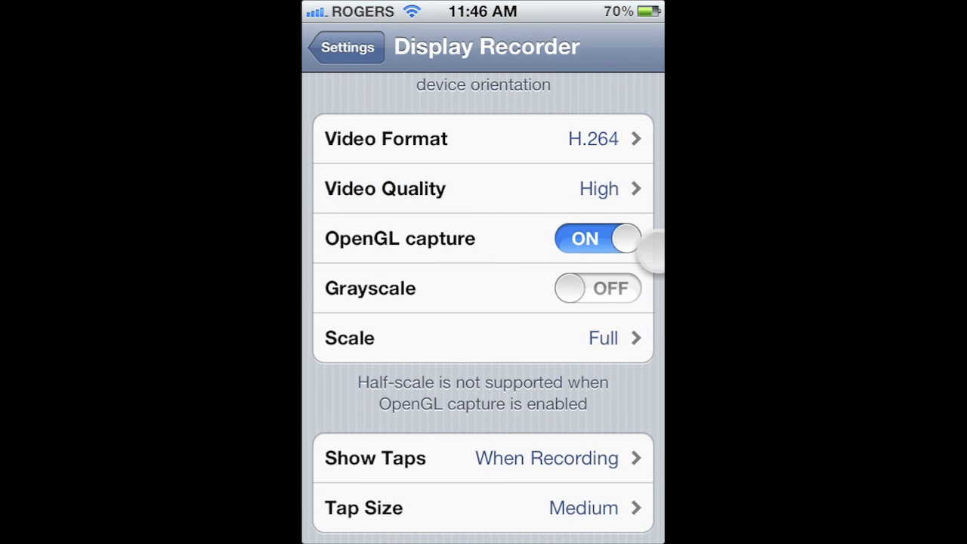
Step: Review the activation methods list and leave the web server switched off
click(483, 338)
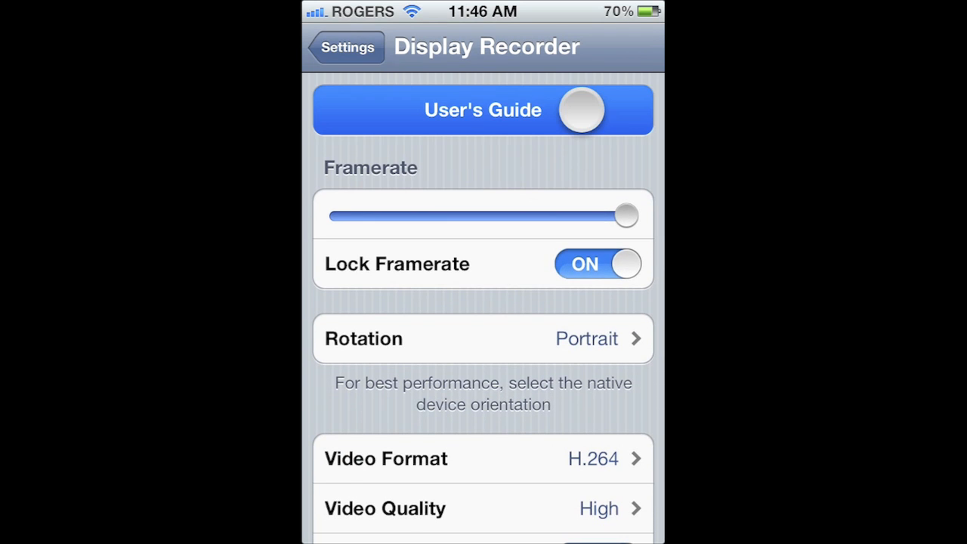
scroll(down, 3)
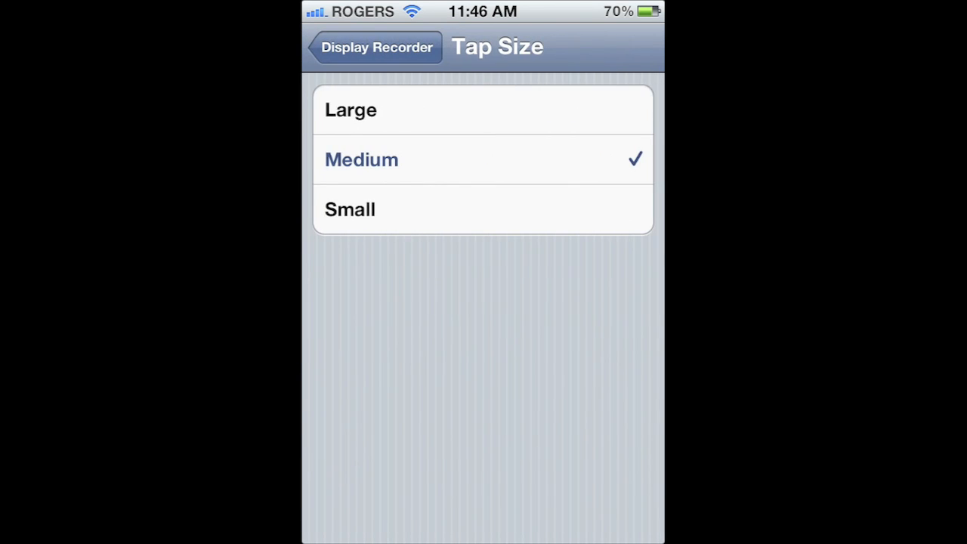
click(375, 46)
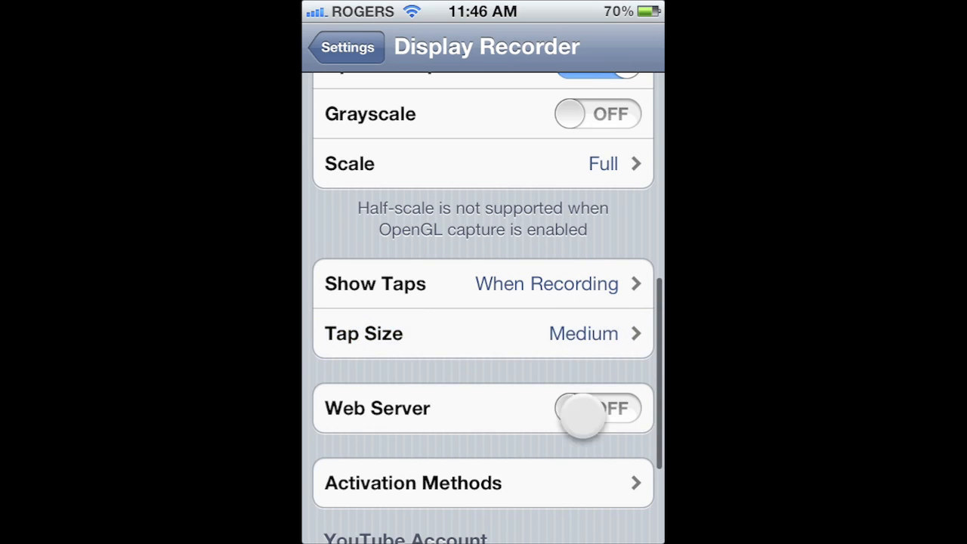
click(597, 408)
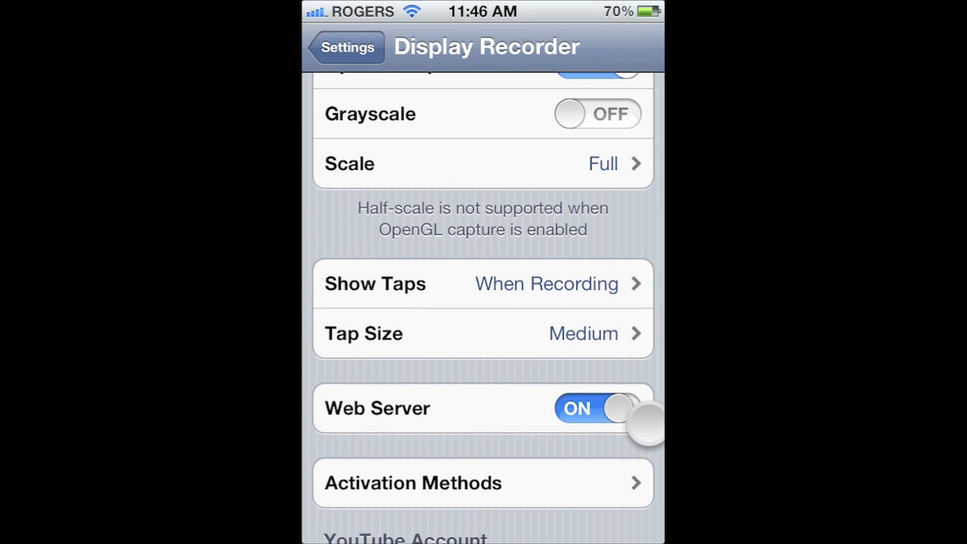
click(597, 408)
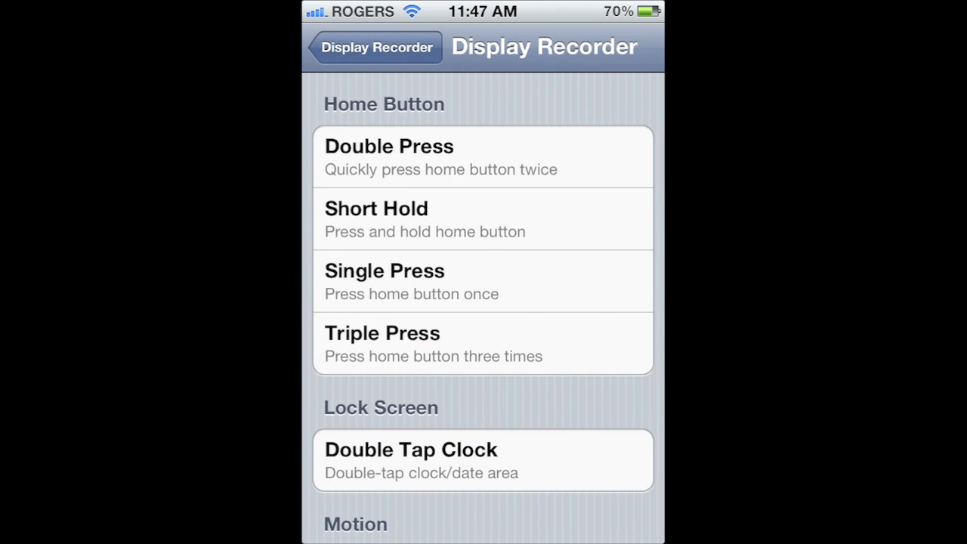
Step: Return from the remaining settings to the main Display Recorder settings page
scroll(down, 3)
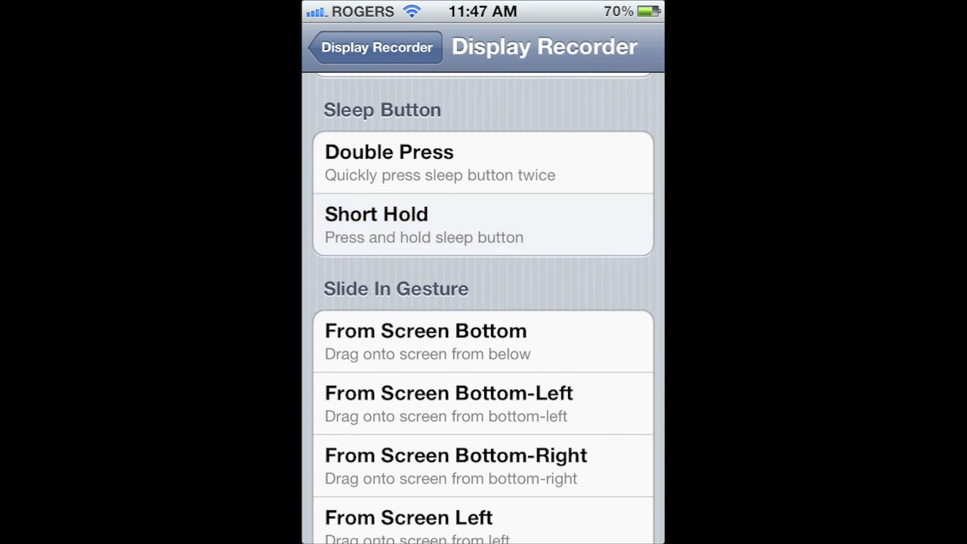
click(482, 225)
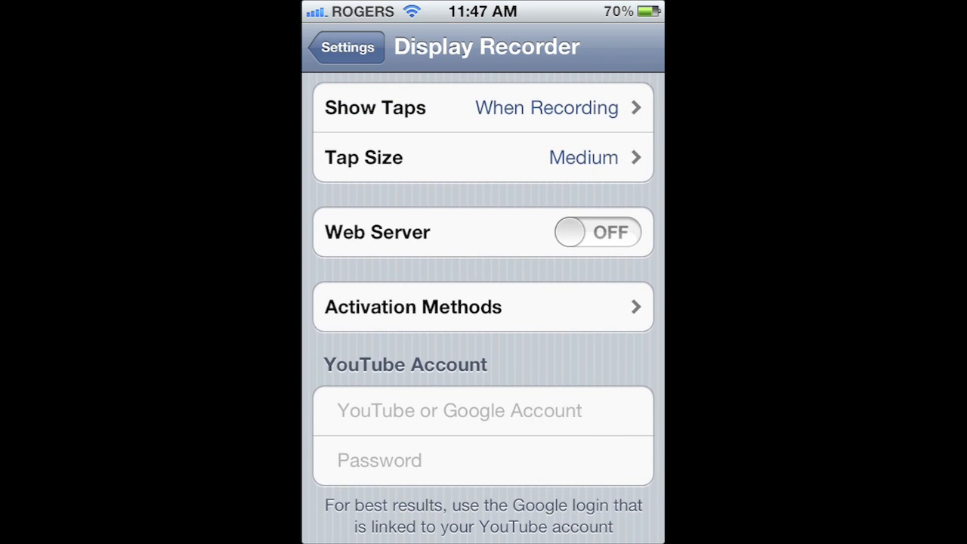
click(346, 47)
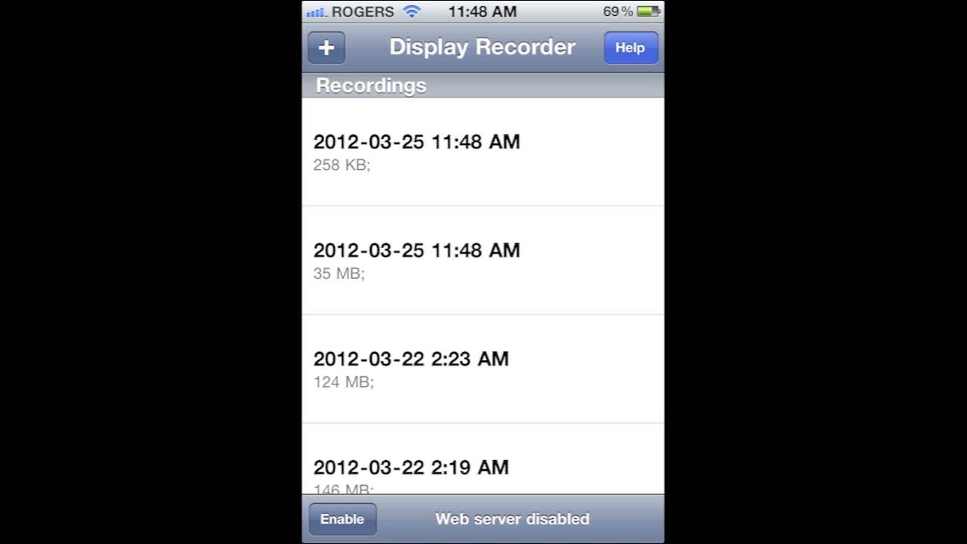
Step: Start a new display recording and confirm the 'Start recording display?' alert
click(415, 151)
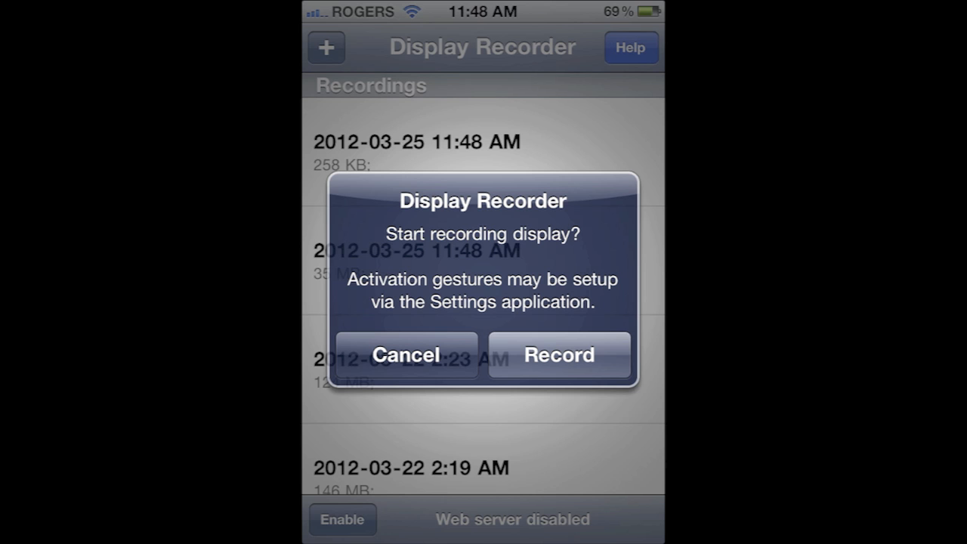
click(559, 355)
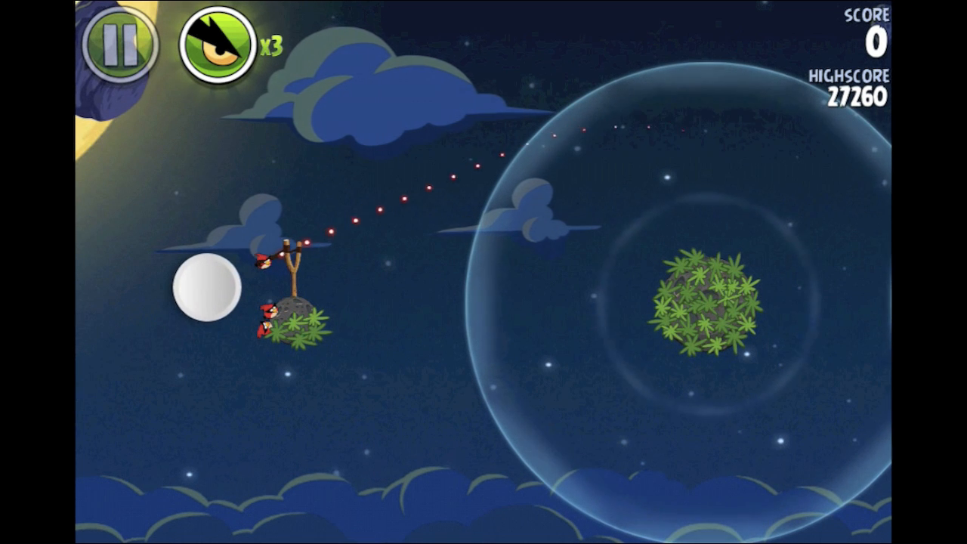